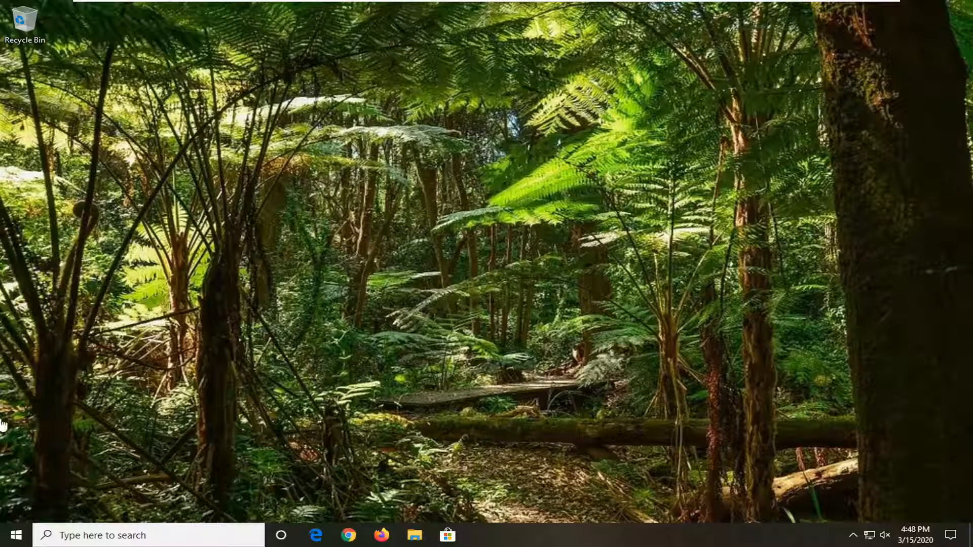
Search the Start menu for 'device manager' to surface Device Manager as best match.
{"action": "left_click", "coordinate": [9, 535]}
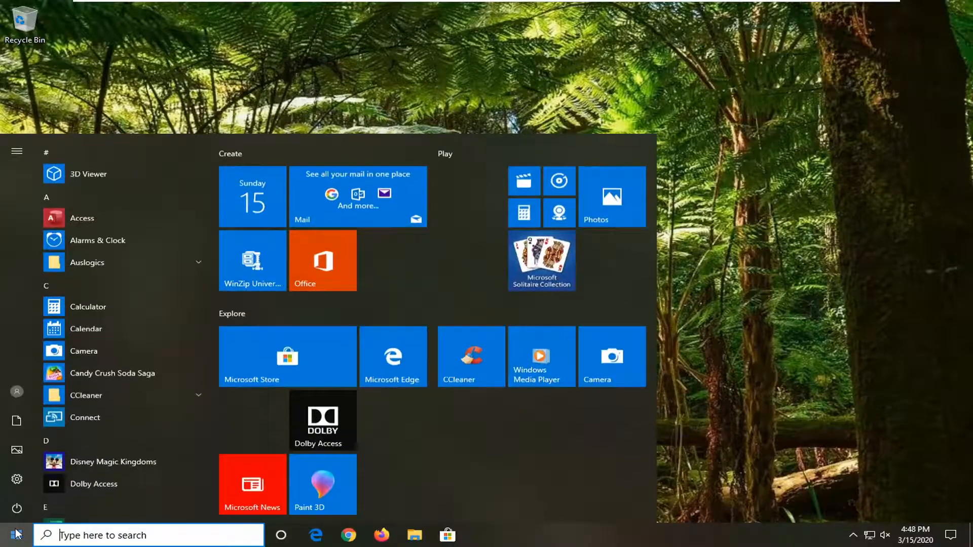
{"action": "type", "text": "device ma"}
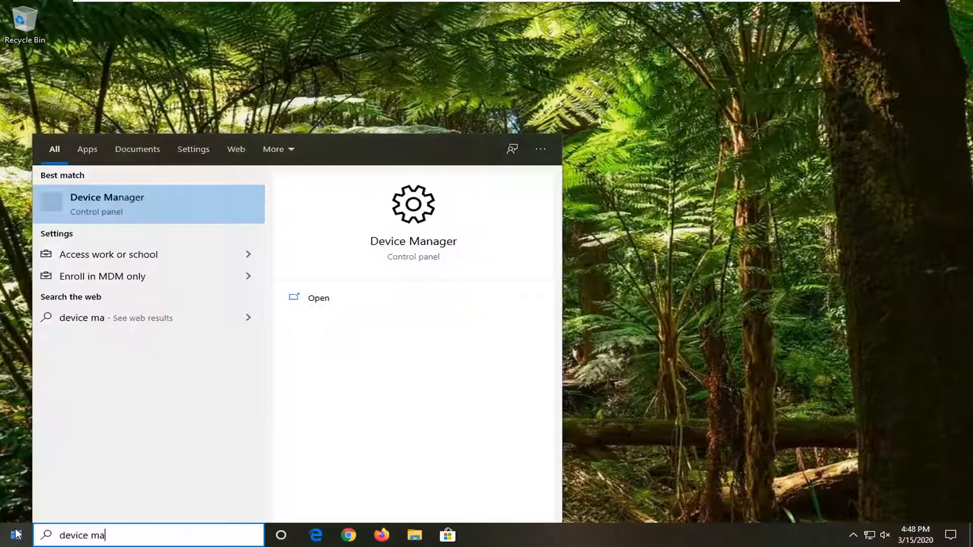
{"action": "type", "text": "nager"}
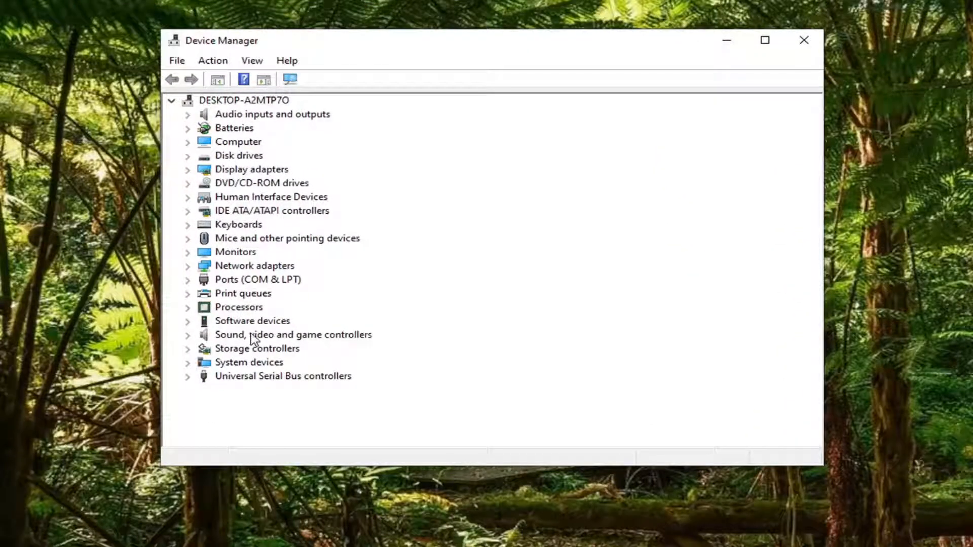
{"action": "mouse_move", "coordinate": [228, 321]}
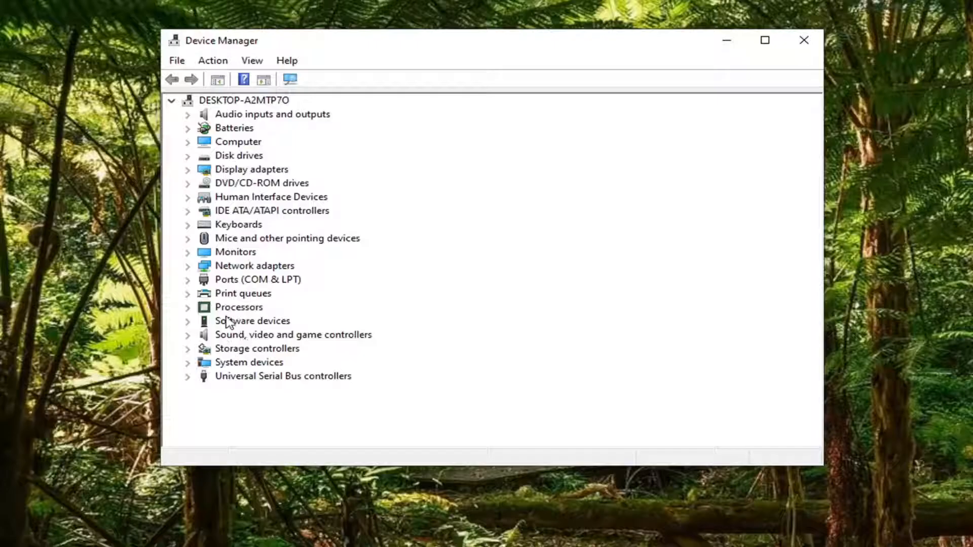
Expand Print queues and bring up the context menu for Microsoft Print to PDF.
{"action": "left_click", "coordinate": [188, 293]}
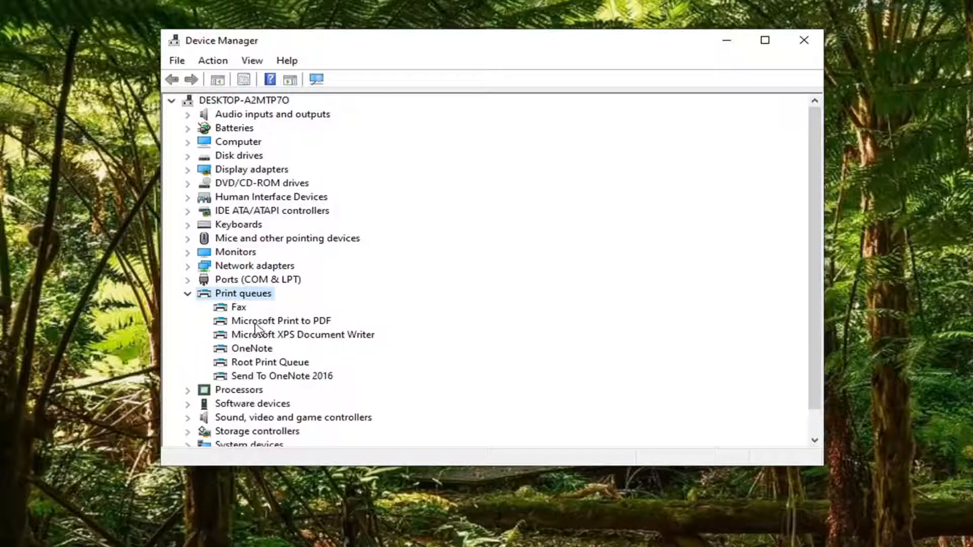
{"action": "right_click", "coordinate": [280, 321]}
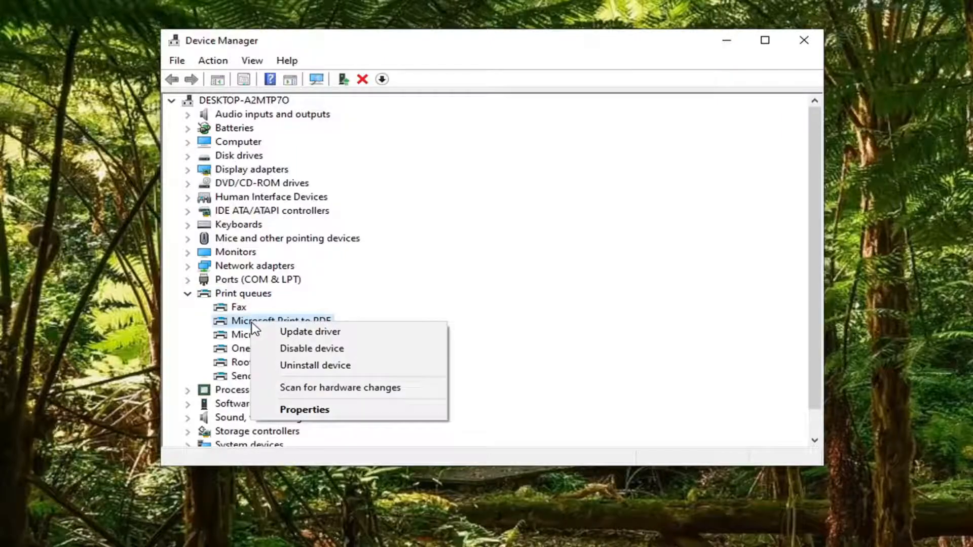
{"action": "mouse_move", "coordinate": [310, 332]}
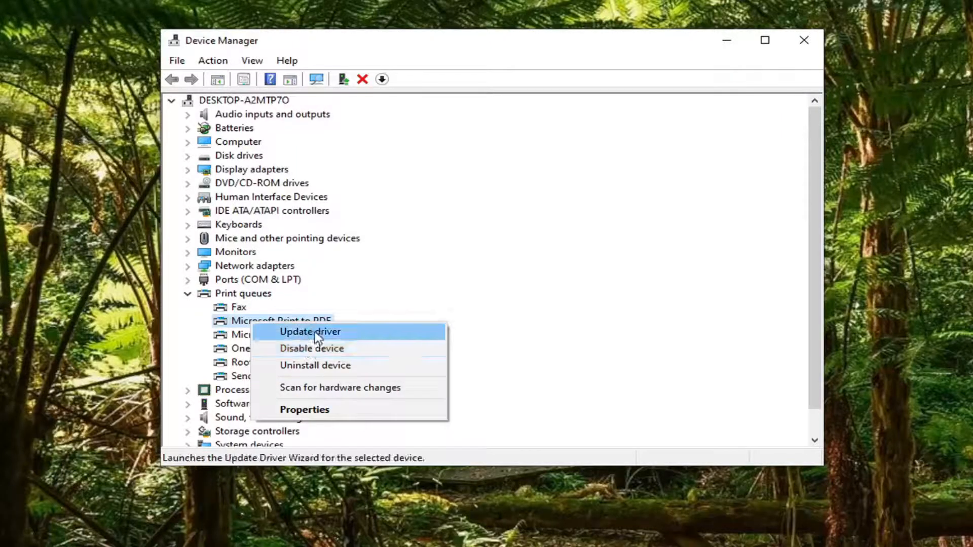
Begin a driver update, browsing manually to pick from the list of compatible drivers.
{"action": "left_click", "coordinate": [310, 331]}
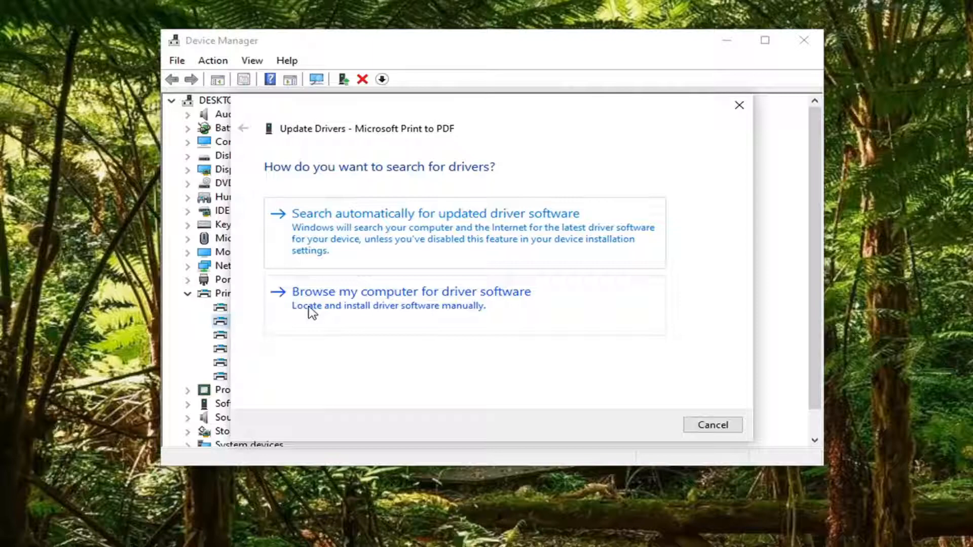
{"action": "left_click", "coordinate": [411, 291]}
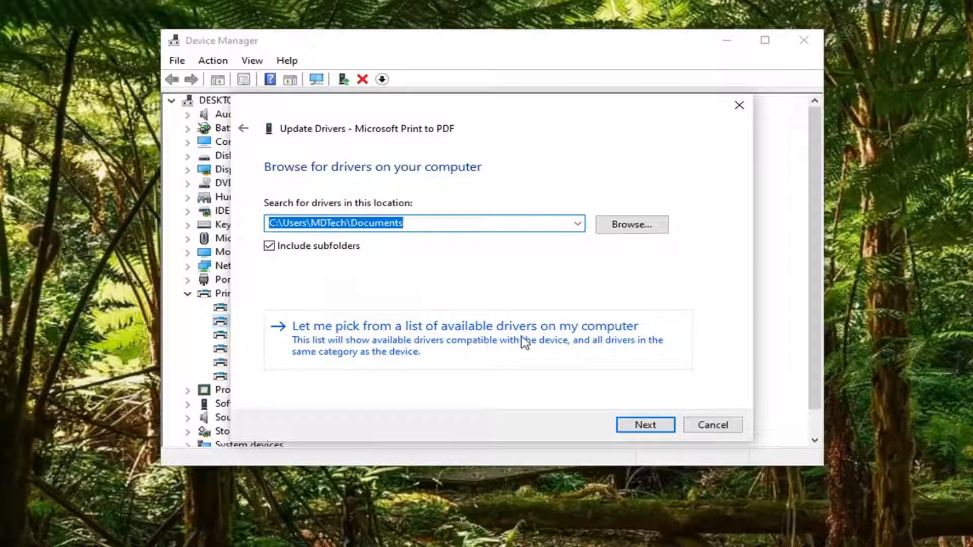
{"action": "left_click", "coordinate": [461, 326]}
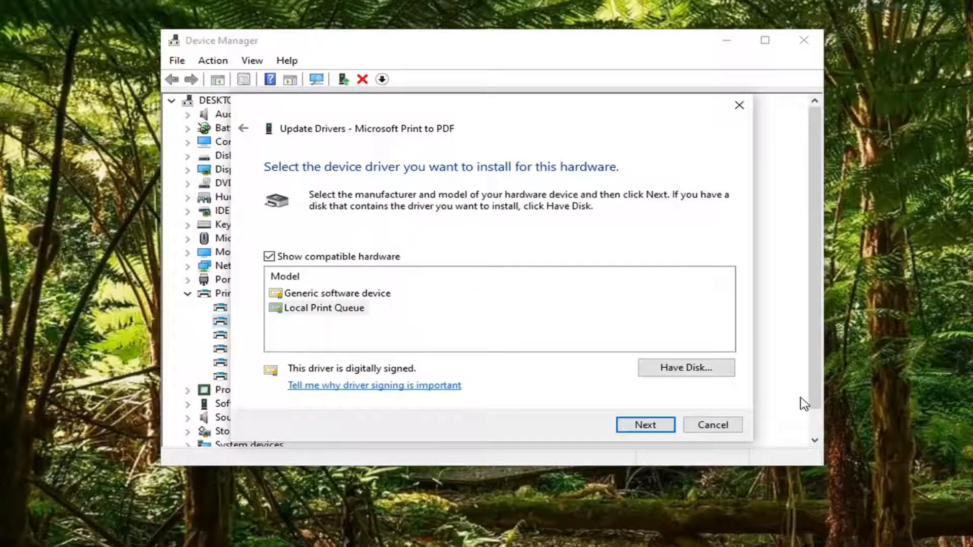
Install Generic software device as the Microsoft Print to PDF driver and close the wizard.
{"action": "left_click", "coordinate": [336, 293]}
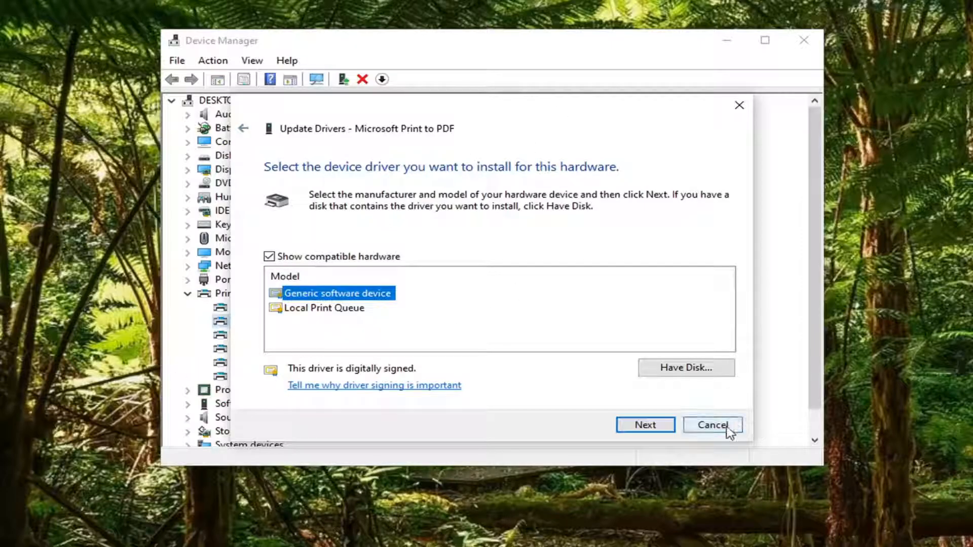
{"action": "mouse_move", "coordinate": [468, 384]}
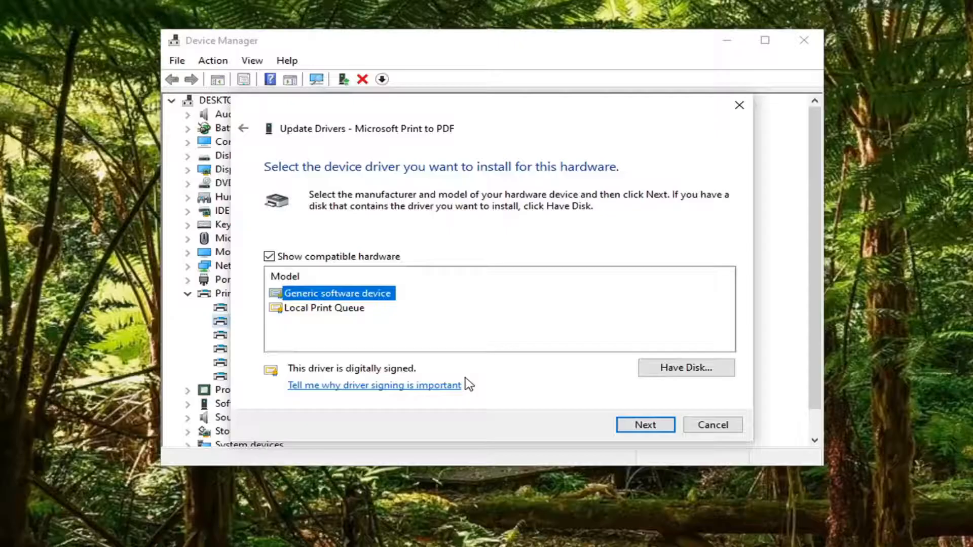
{"action": "mouse_move", "coordinate": [644, 424]}
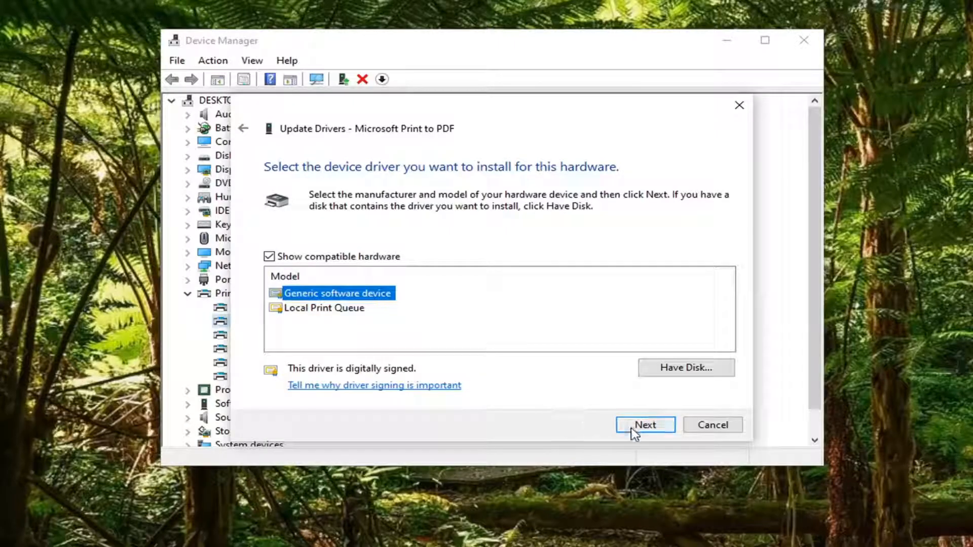
{"action": "left_click", "coordinate": [644, 425]}
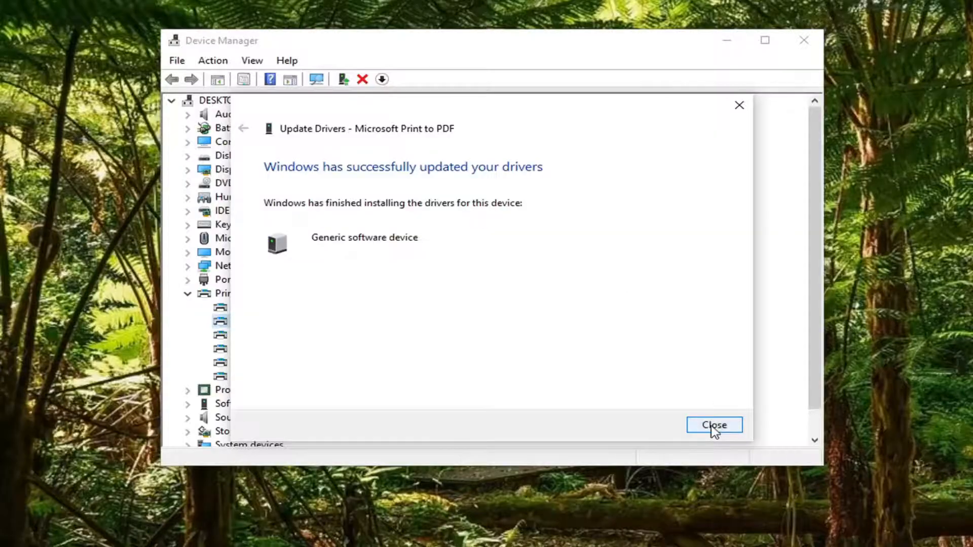
{"action": "left_click", "coordinate": [714, 425]}
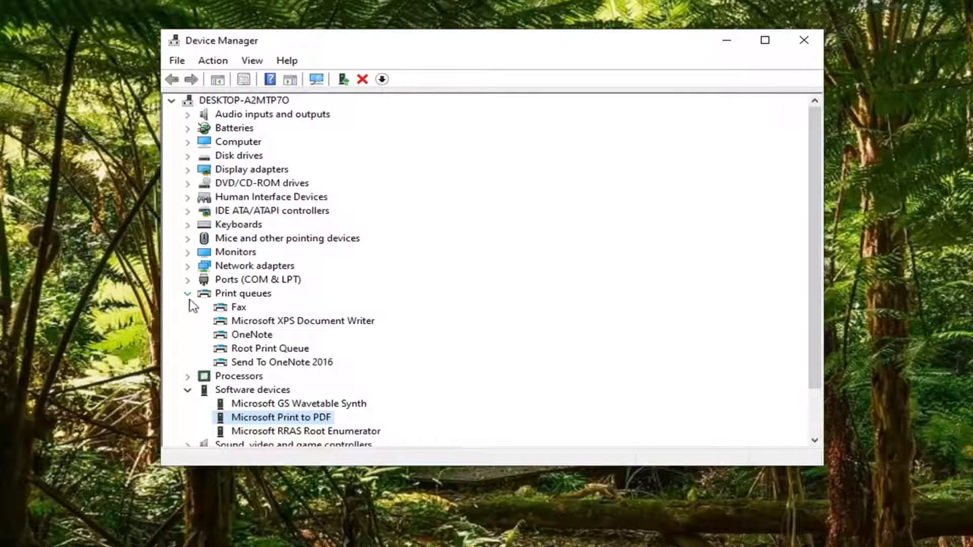